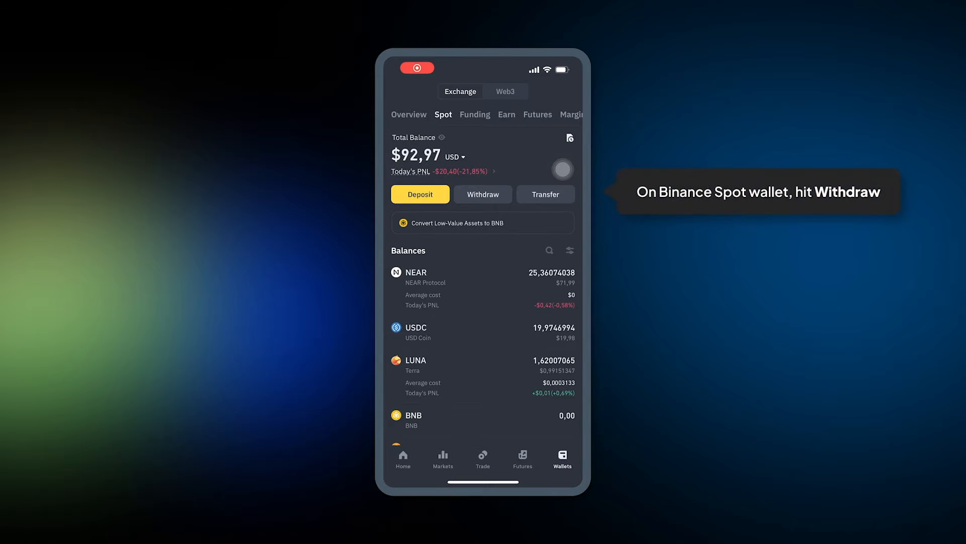
Step: Start a USDC withdrawal from the Spot wallet, sending via crypto network
click(483, 195)
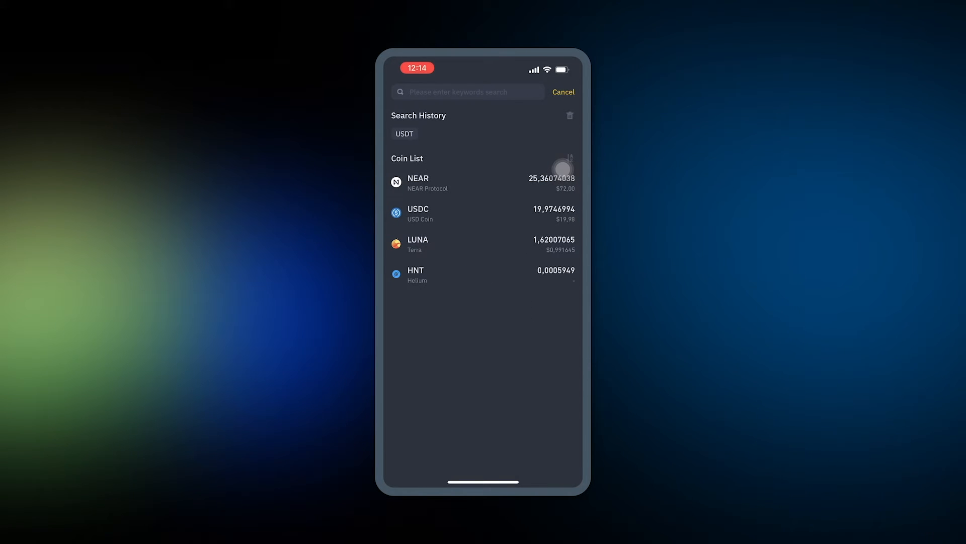
click(417, 214)
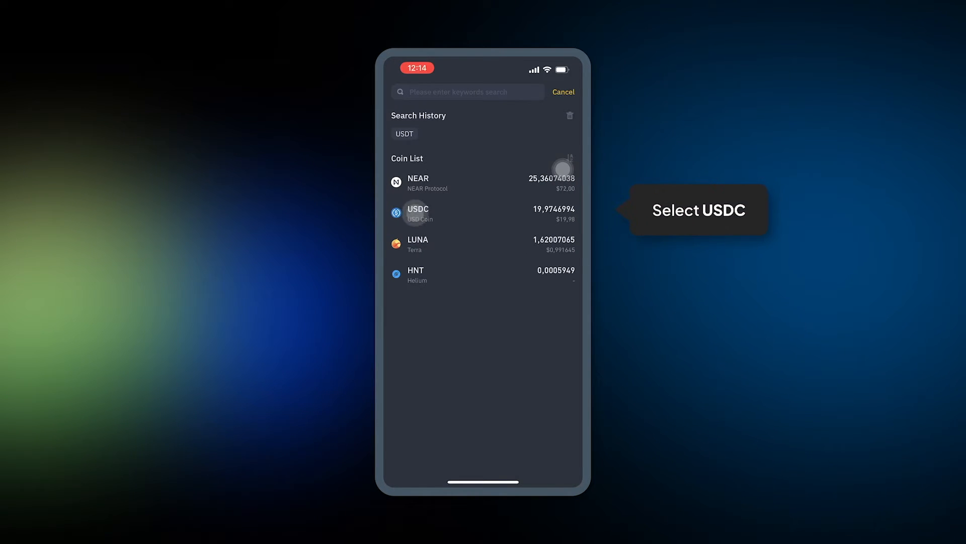
click(432, 213)
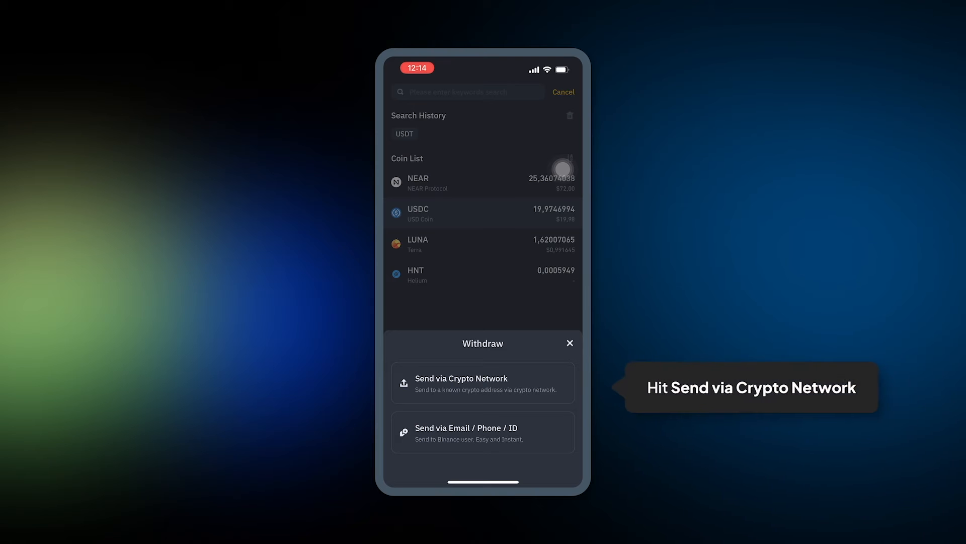
click(483, 382)
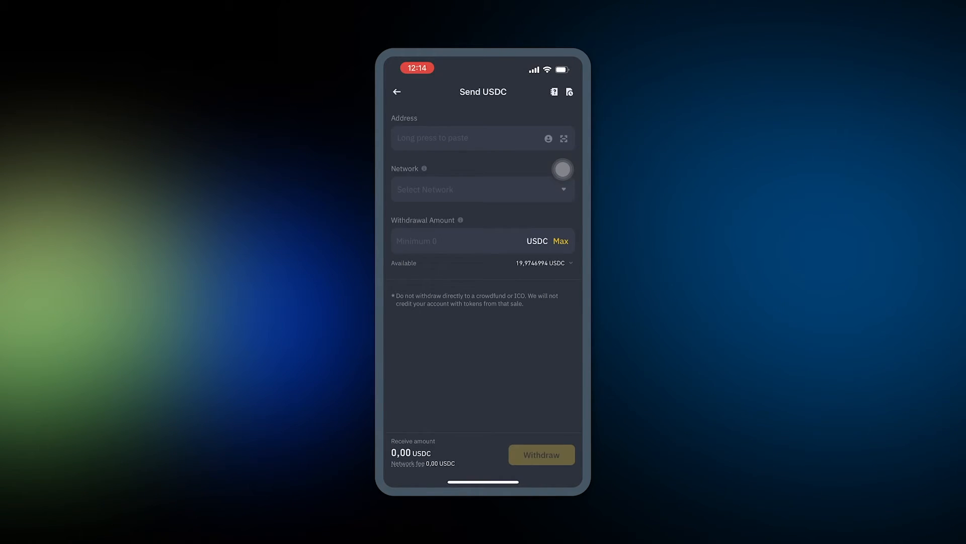
Step: Search 'usd' in SubWallet and copy the USDC receiving address on Polkadot Asset Hub
click(397, 91)
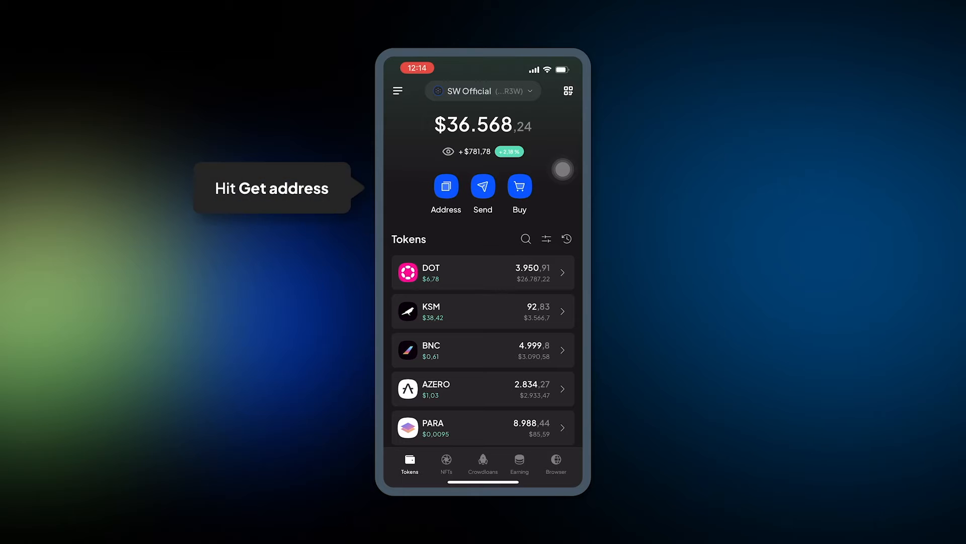
click(446, 186)
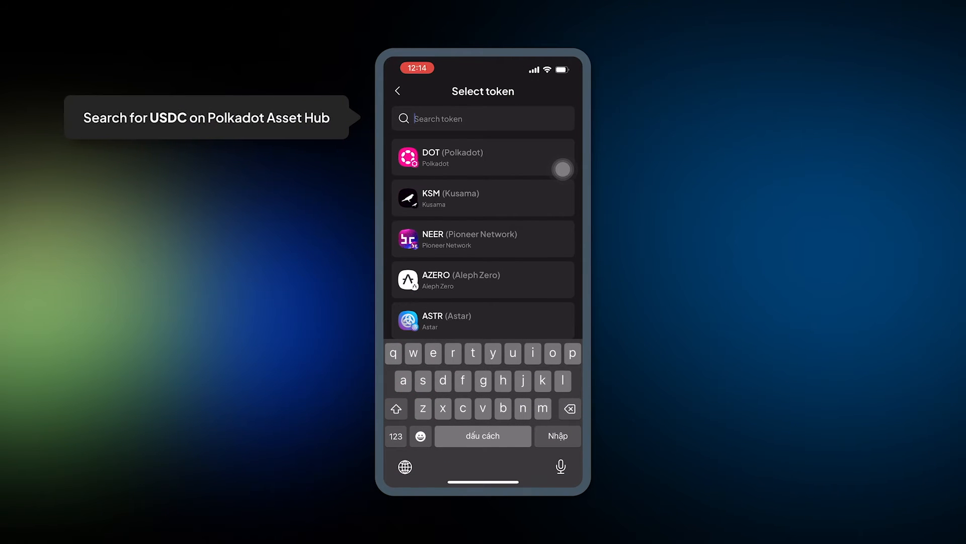
text(usd)
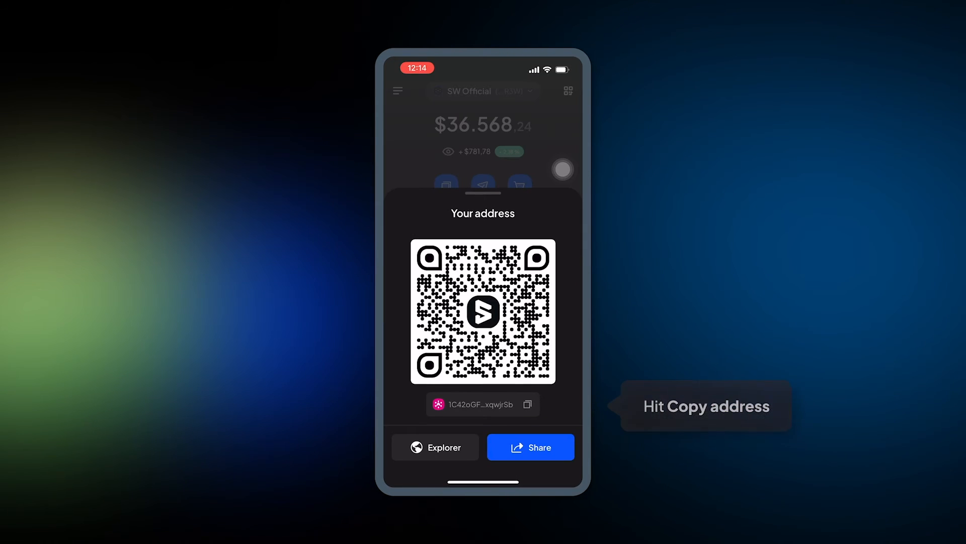
click(527, 404)
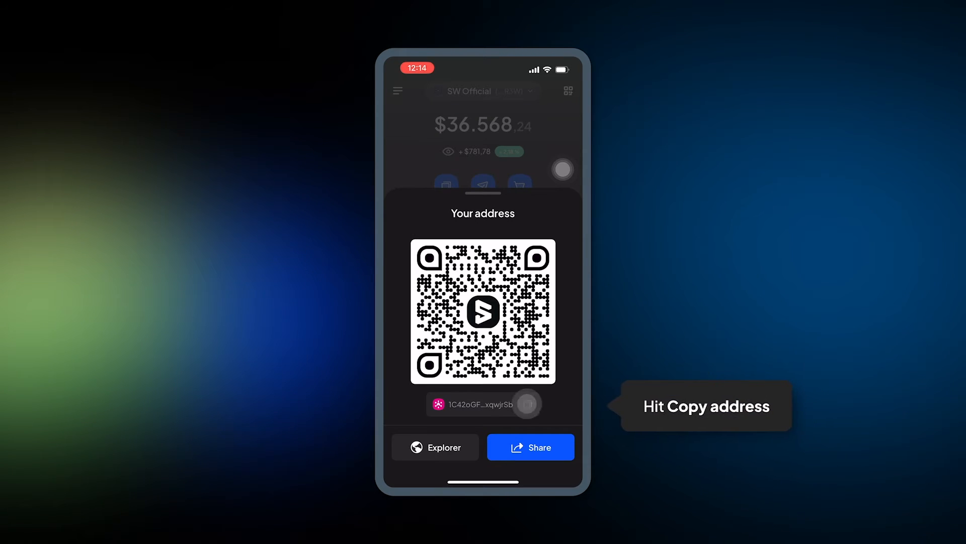
click(527, 404)
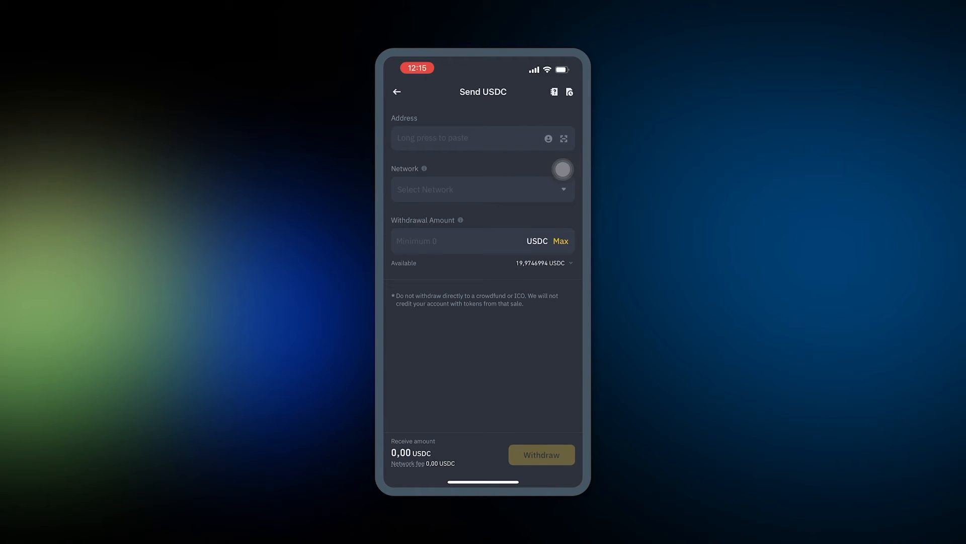
Step: Paste the SubWallet address, select Asset Hub (Polkadot), and withdraw the maximum 19.974699 USDC
click(459, 137)
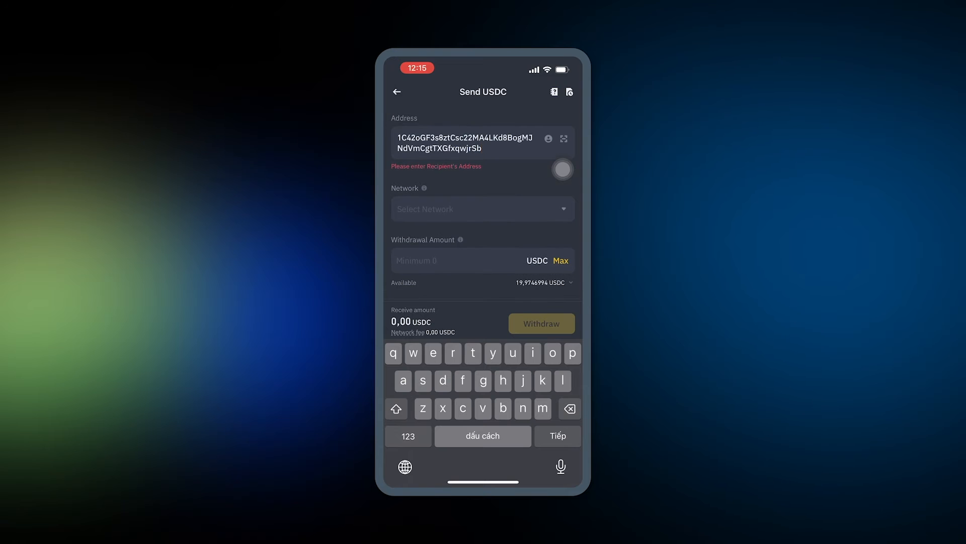
click(483, 209)
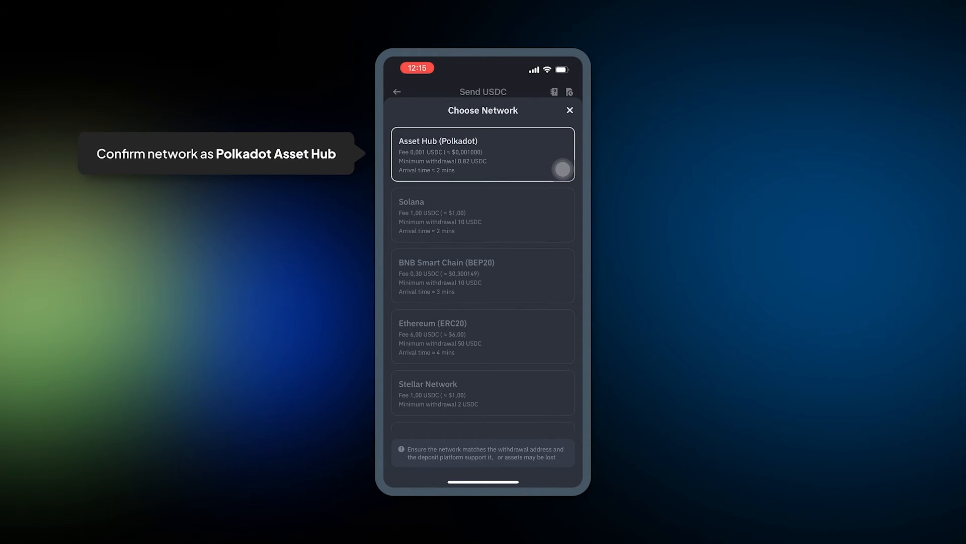
click(483, 154)
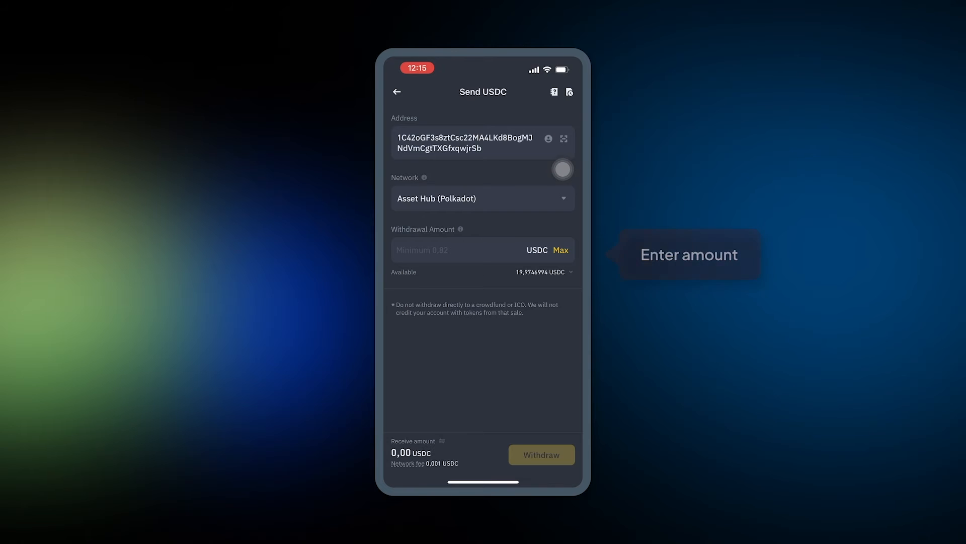
click(560, 250)
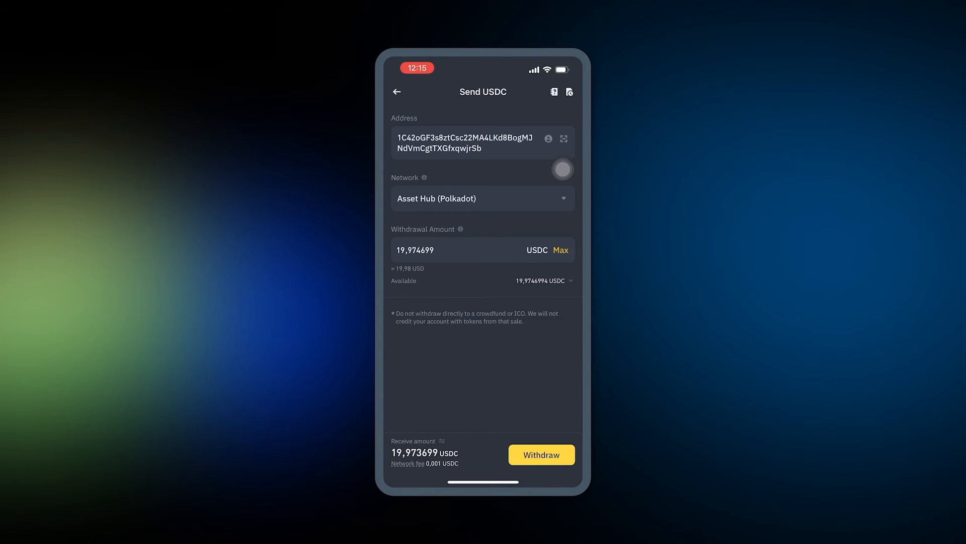
click(541, 454)
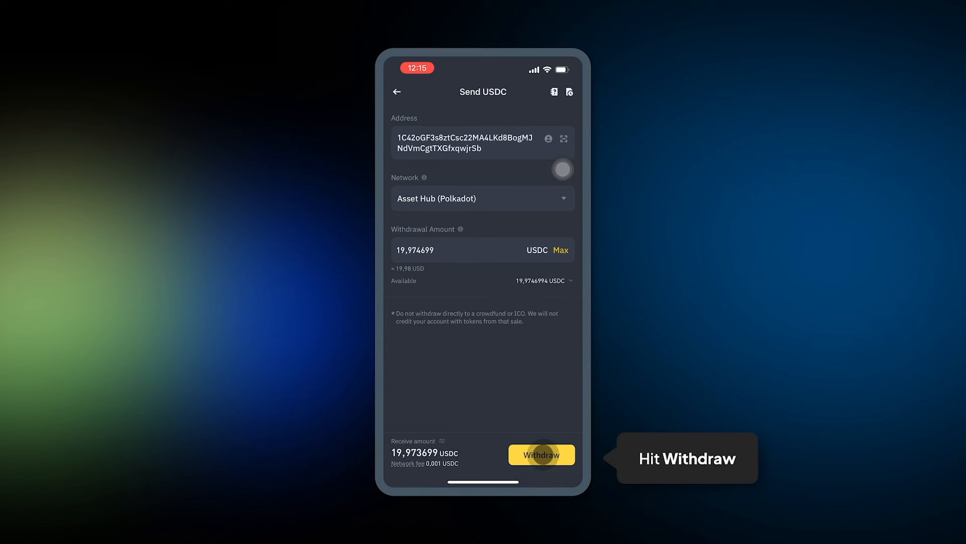
Step: Submit and confirm the 19.974699 USDC withdrawal order, then verify with a passkey
click(542, 454)
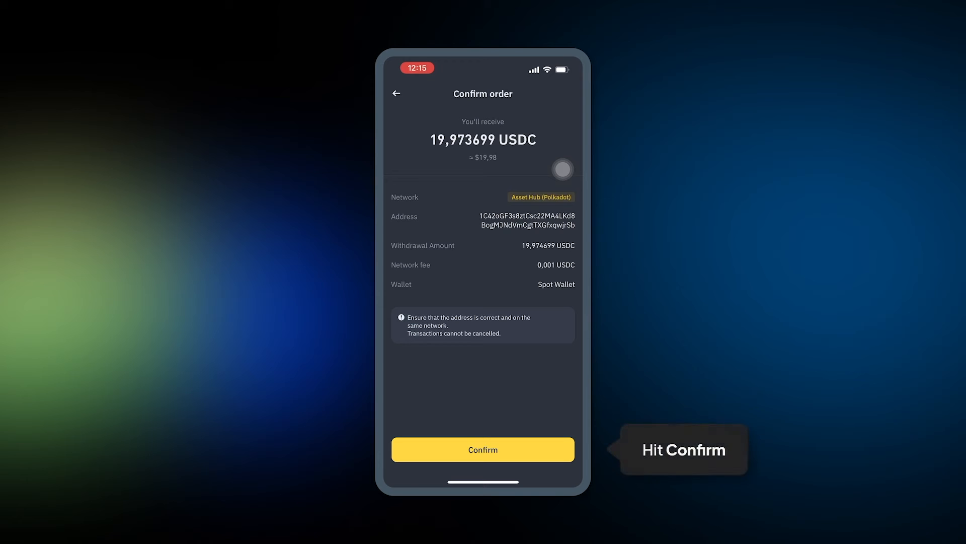
click(483, 450)
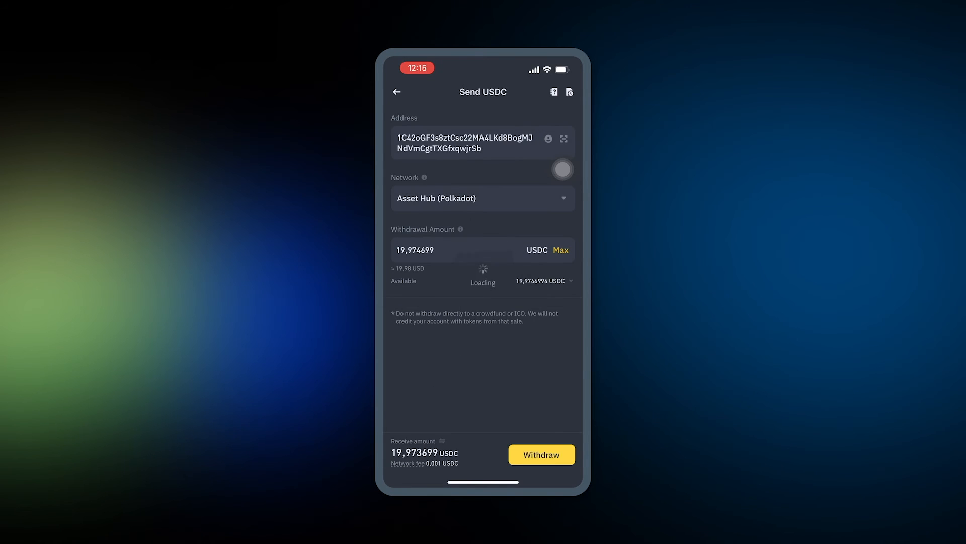
click(541, 454)
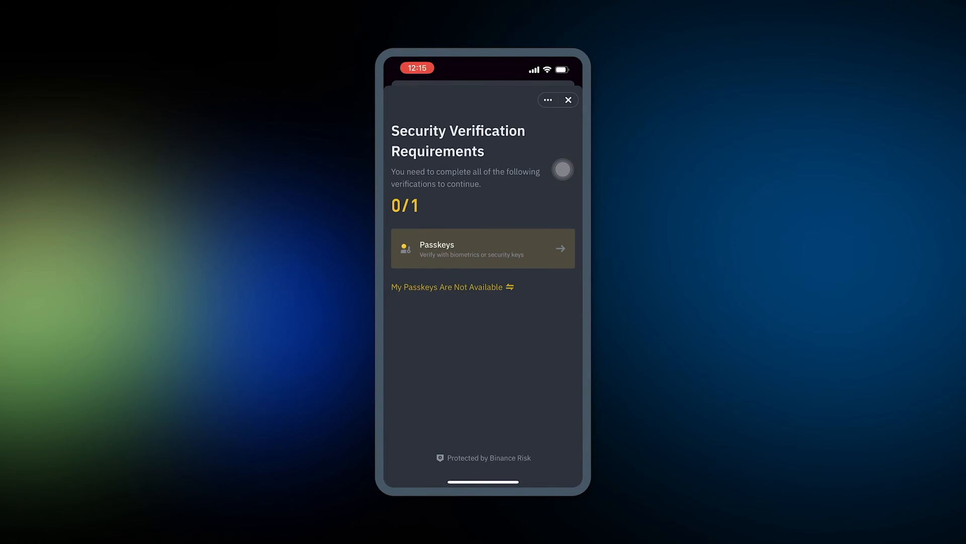
click(482, 248)
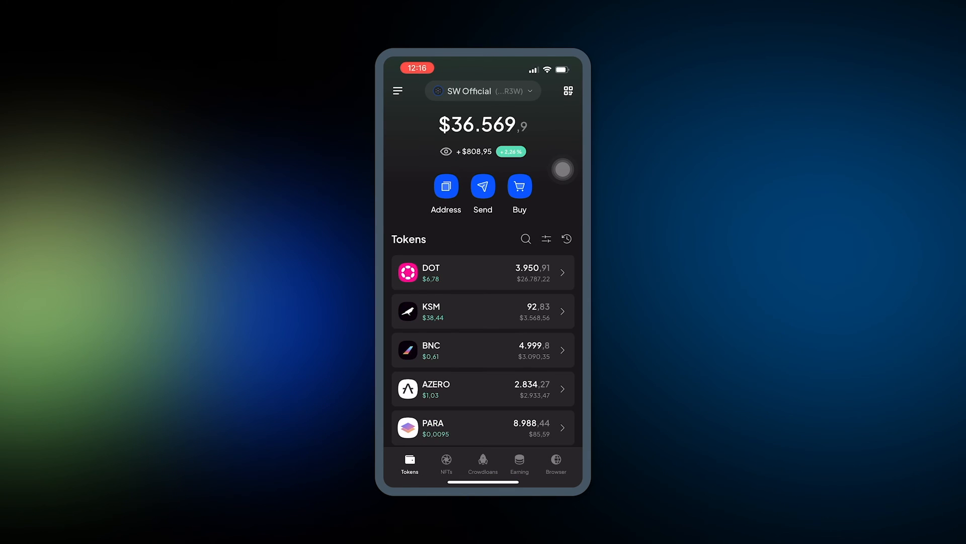
Step: Scroll SubWallet's token list and view USDC's 19.97 balance on Polkadot Asset Hub
scroll(down, 3)
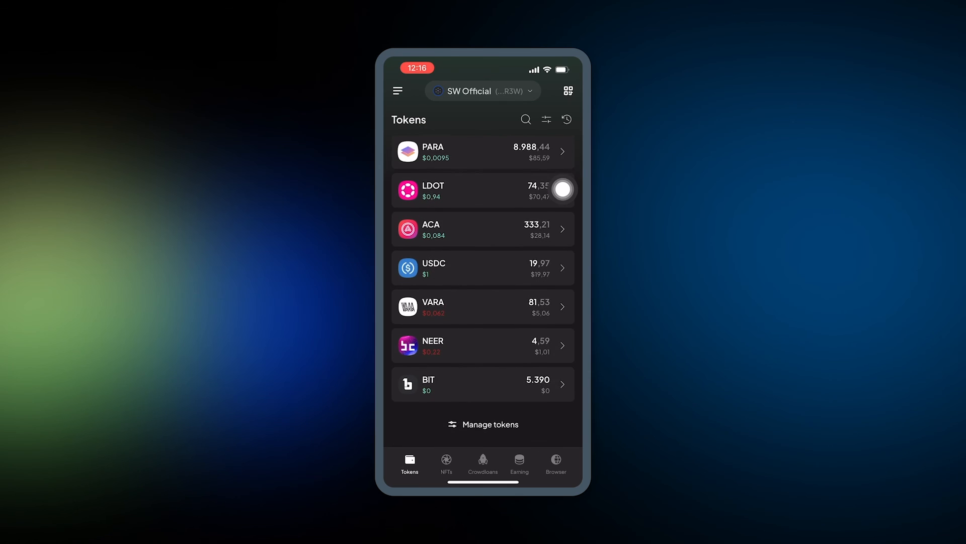
click(483, 268)
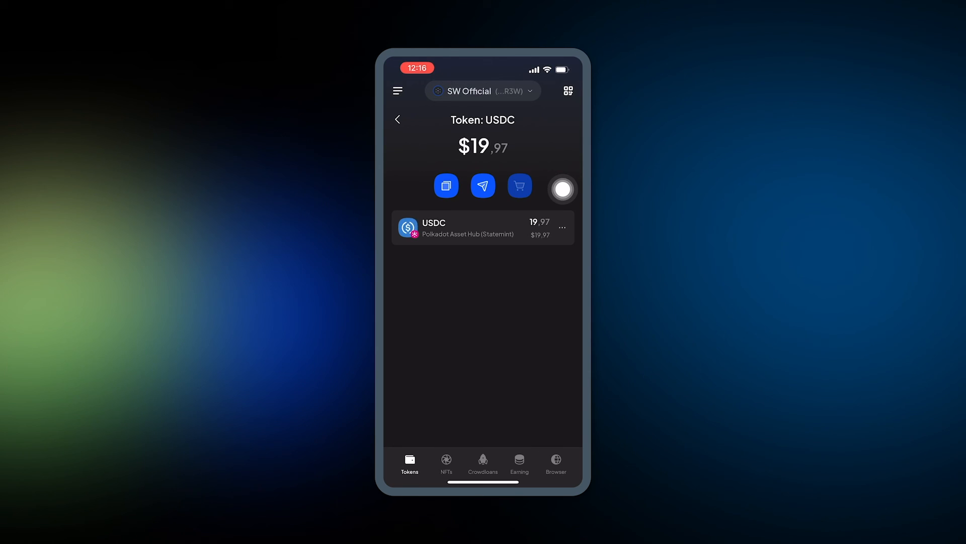